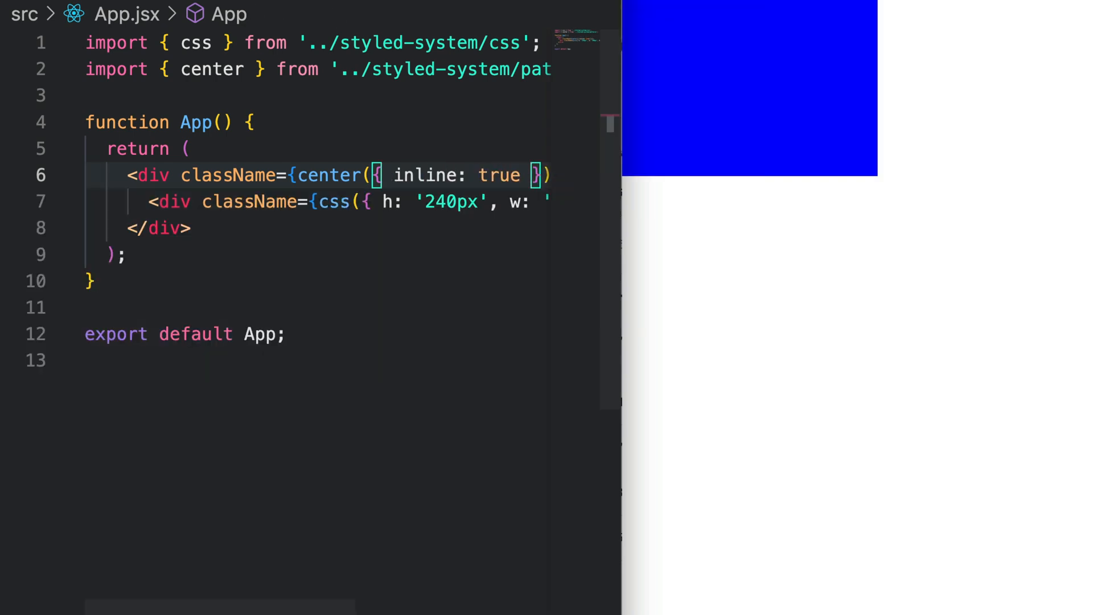
# Change the center pattern's inline option from true to false on line 6
pyautogui.click(498, 175)
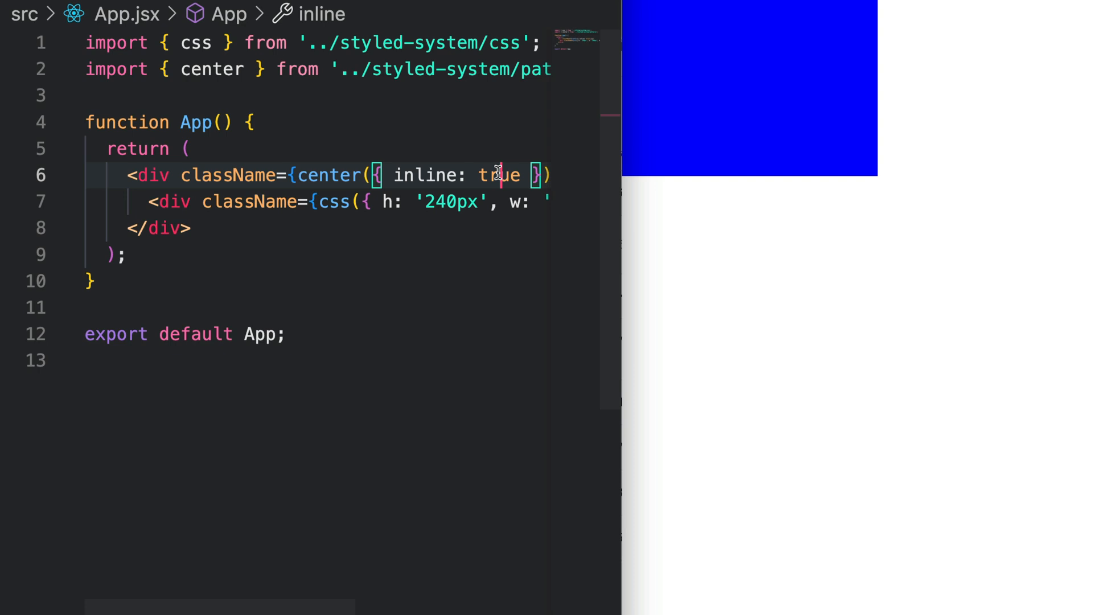
pyautogui.write('false')
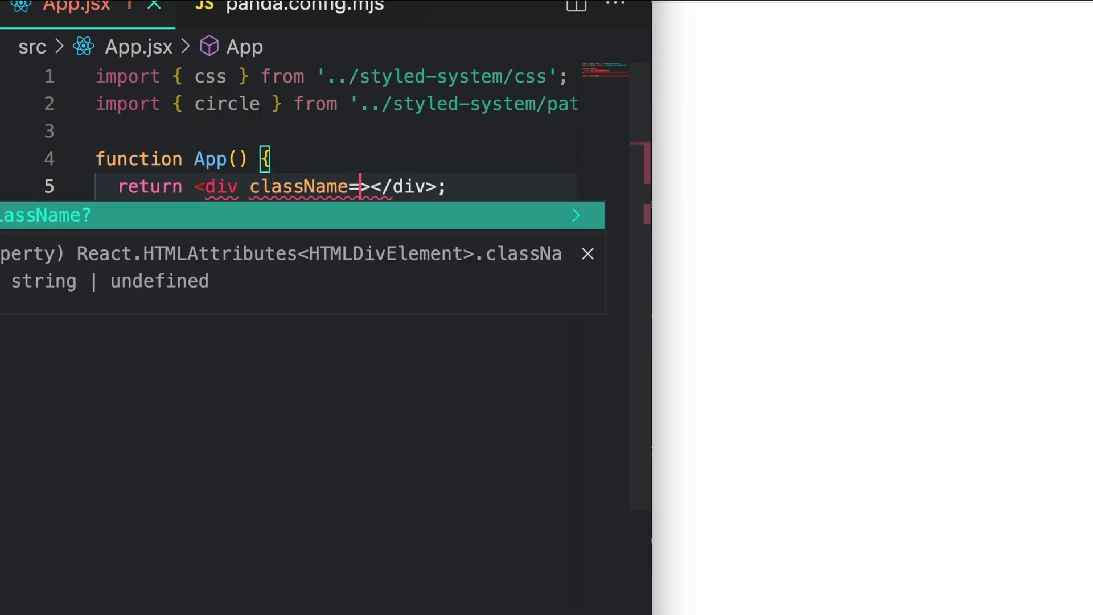
# Import circle and give the div className circle({ size: '320px', bg ... })
pyautogui.write('{circle}')
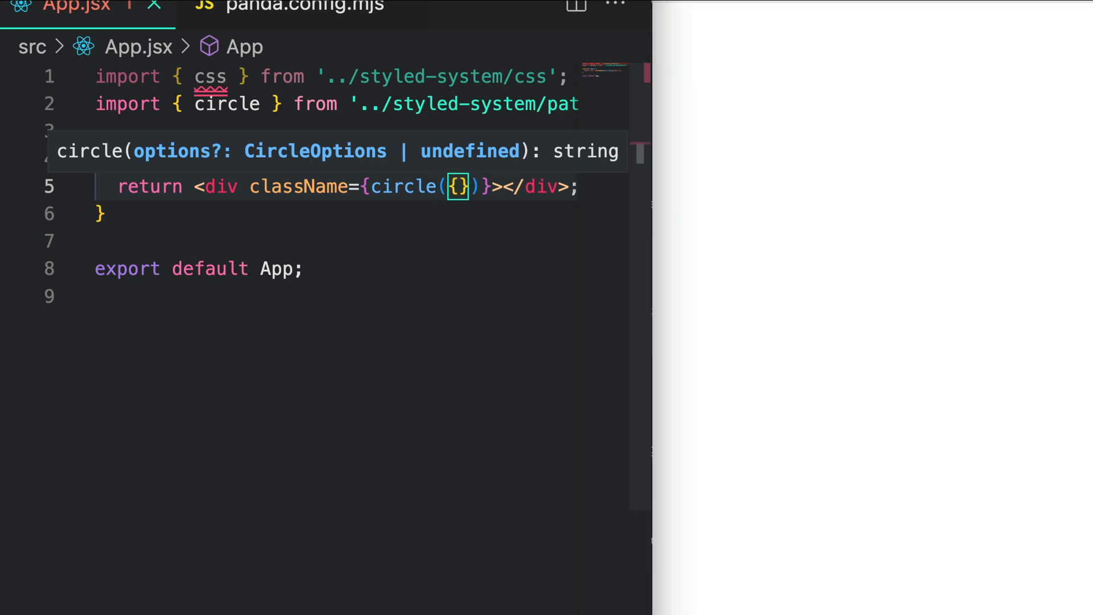
pyautogui.write('size:')
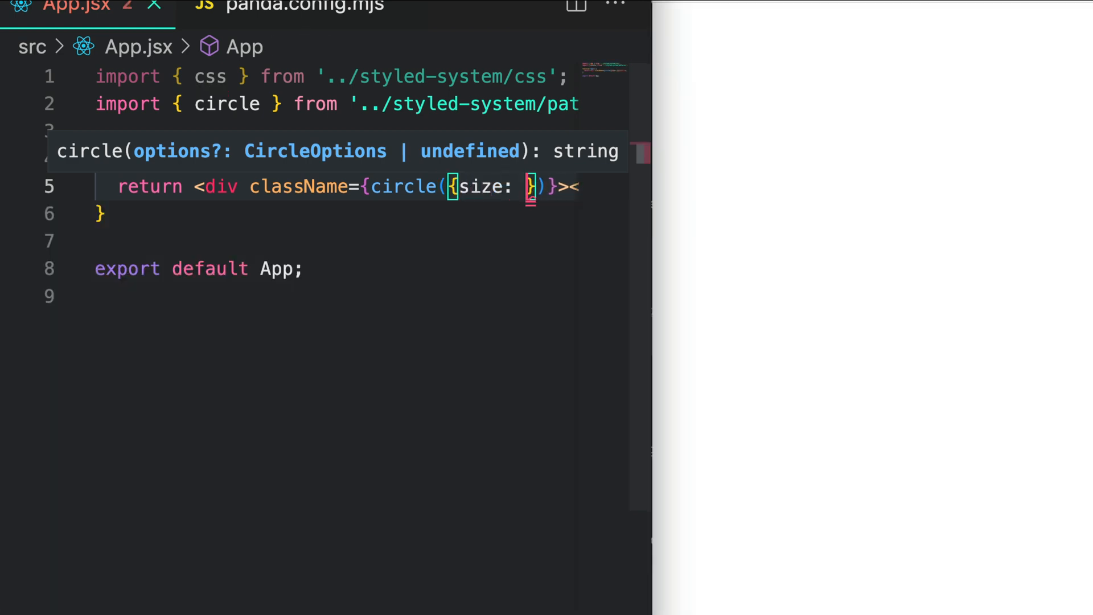
pyautogui.write('80')
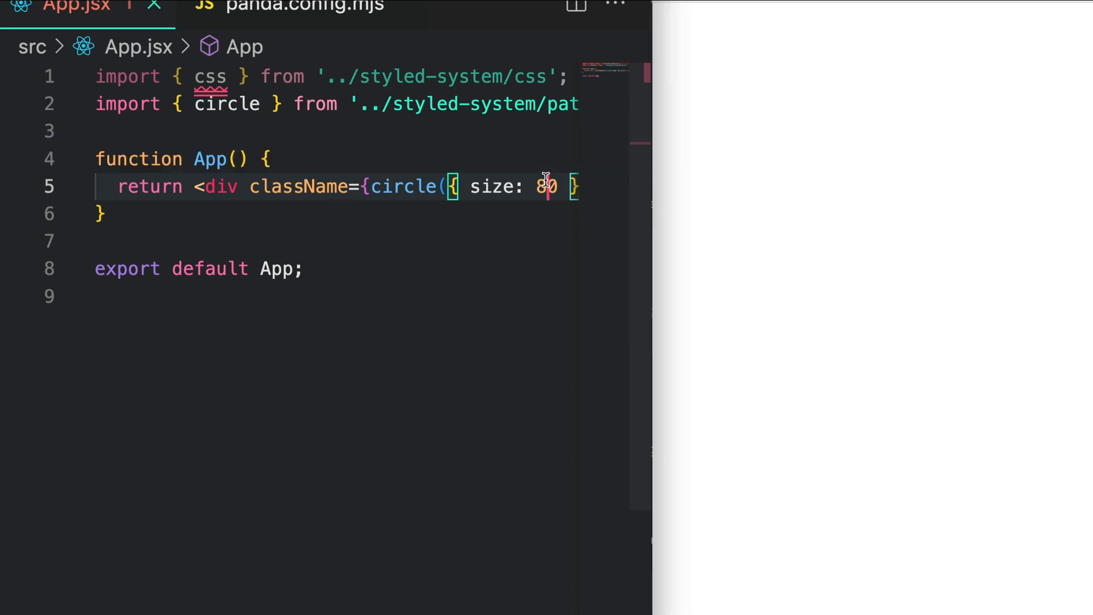
pyautogui.write('"320px"')
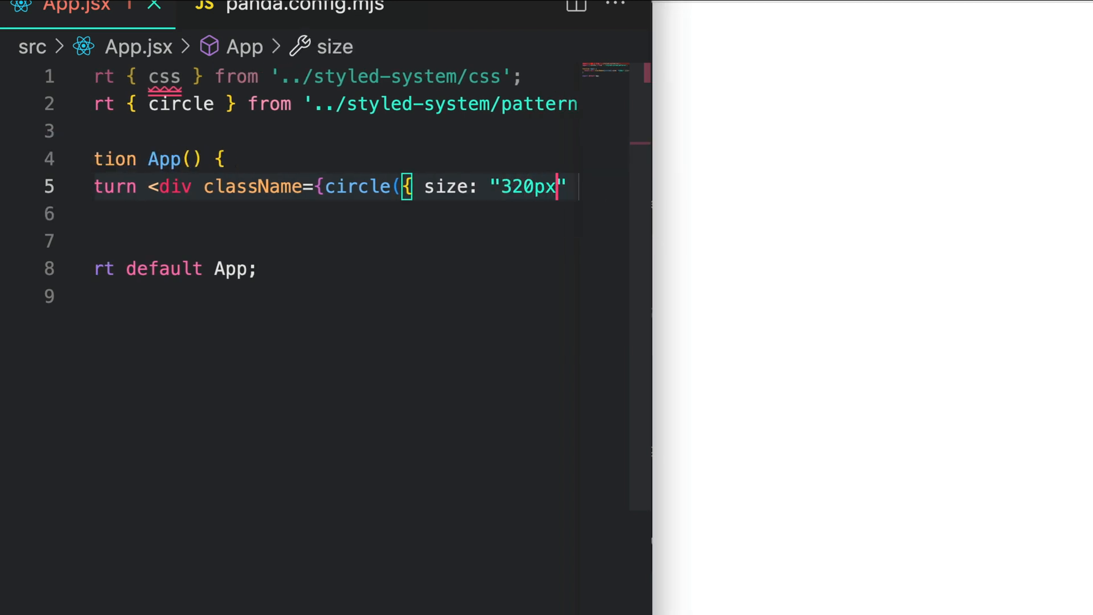
pyautogui.write(', bg }')
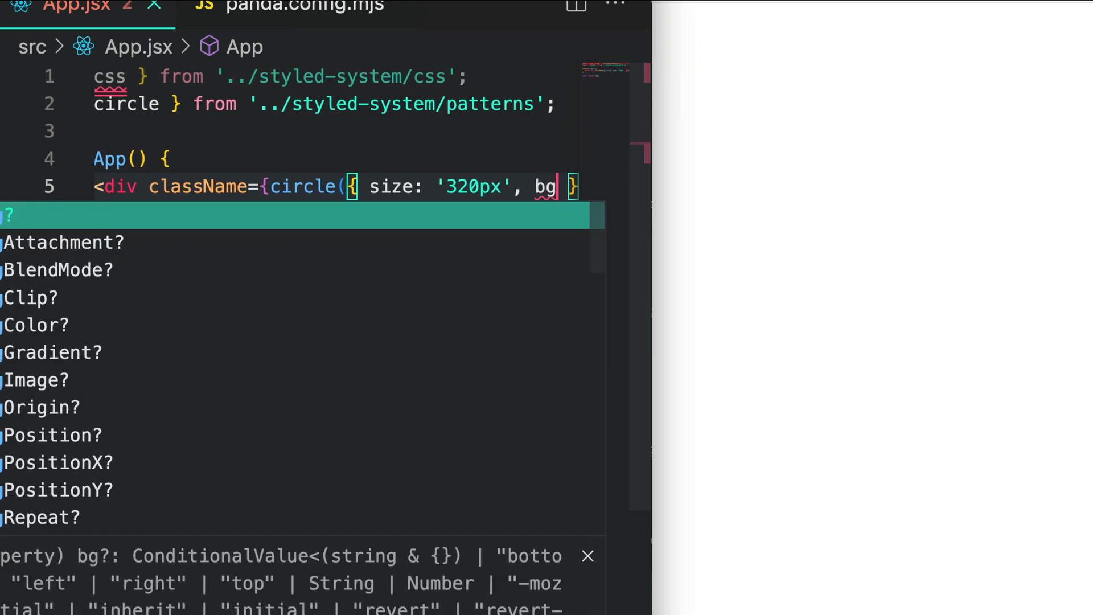
# Set bg: "teal" and swap circle for square so the preview renders a teal square
pyautogui.write(': "teal"')
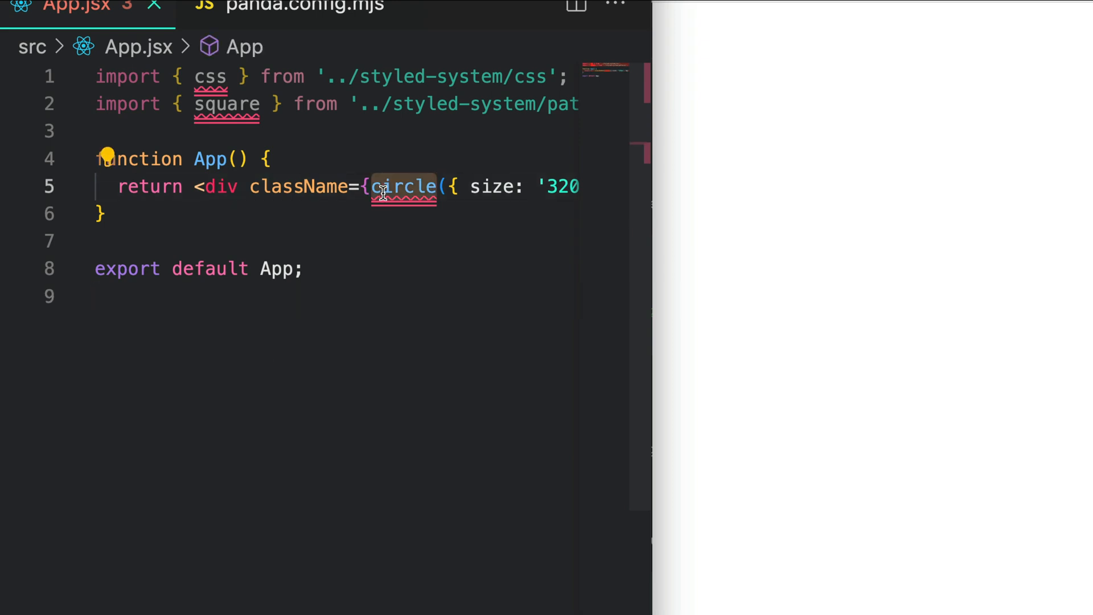
pyautogui.write('square')
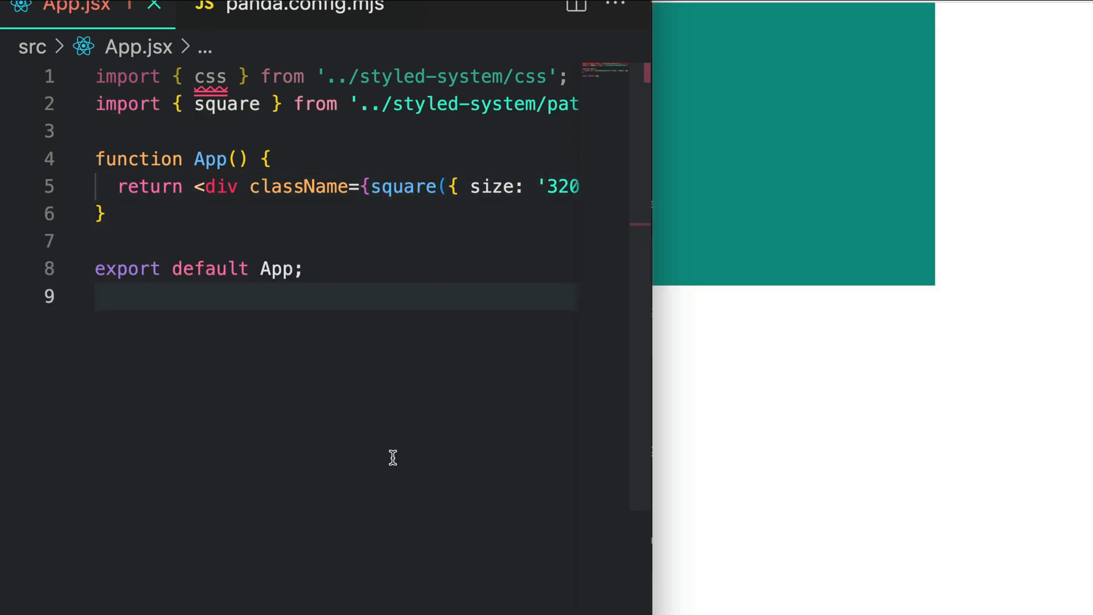